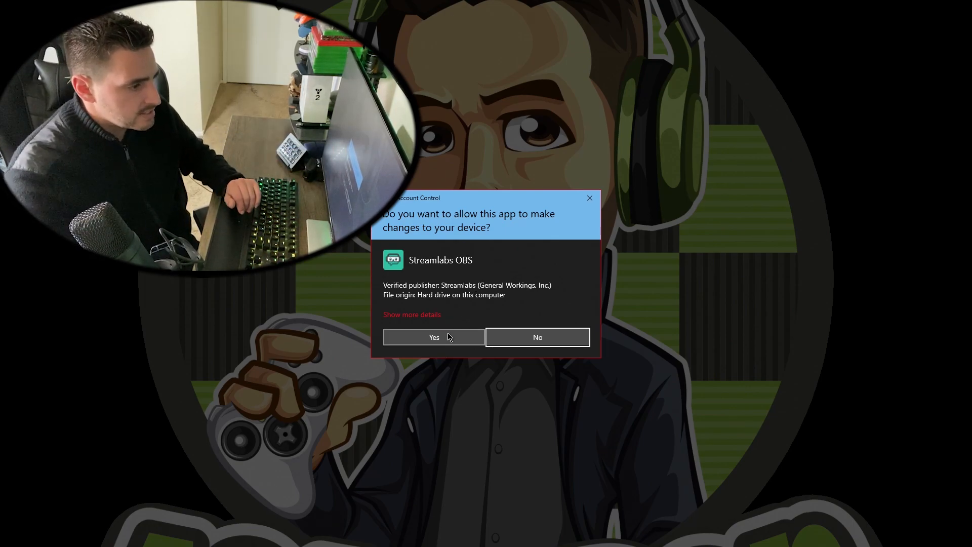
Allow the installer through User Account Control and confirm the install folder
click(433, 337)
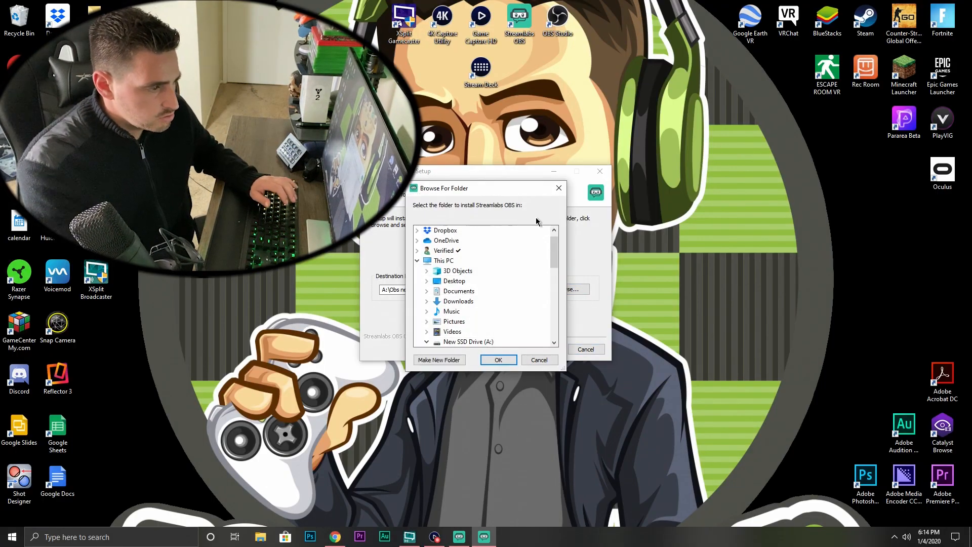
click(498, 360)
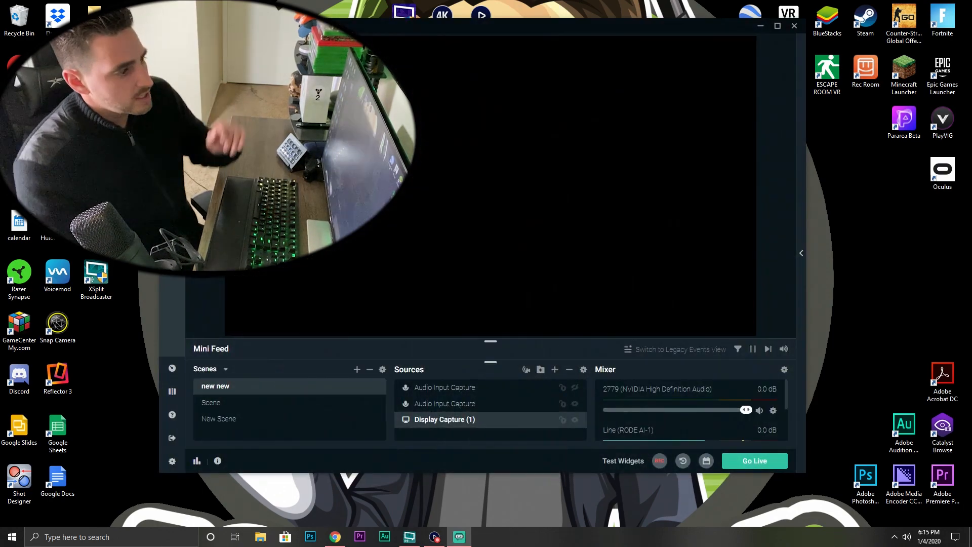
Add a new empty scene, New Scene (1), from the Scenes panel
click(356, 369)
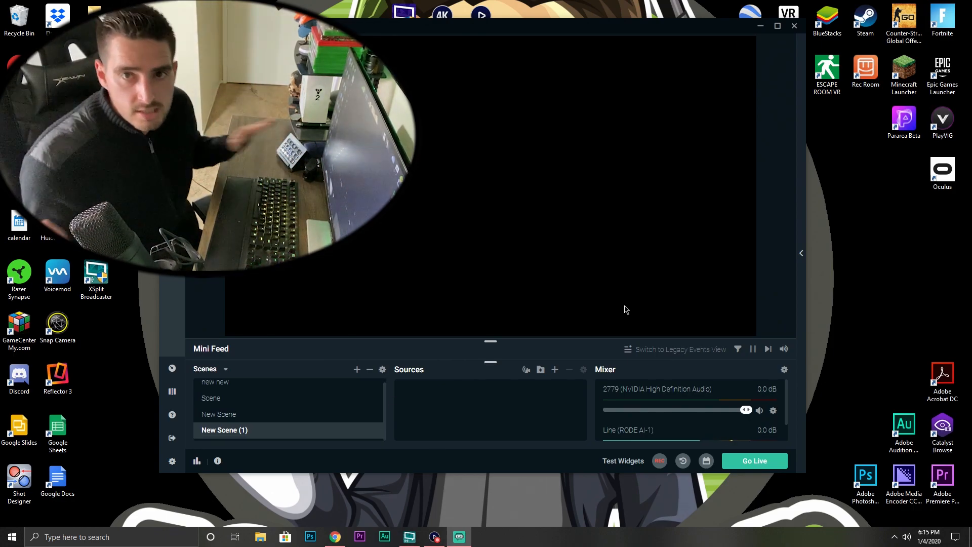
mouse_move(422, 370)
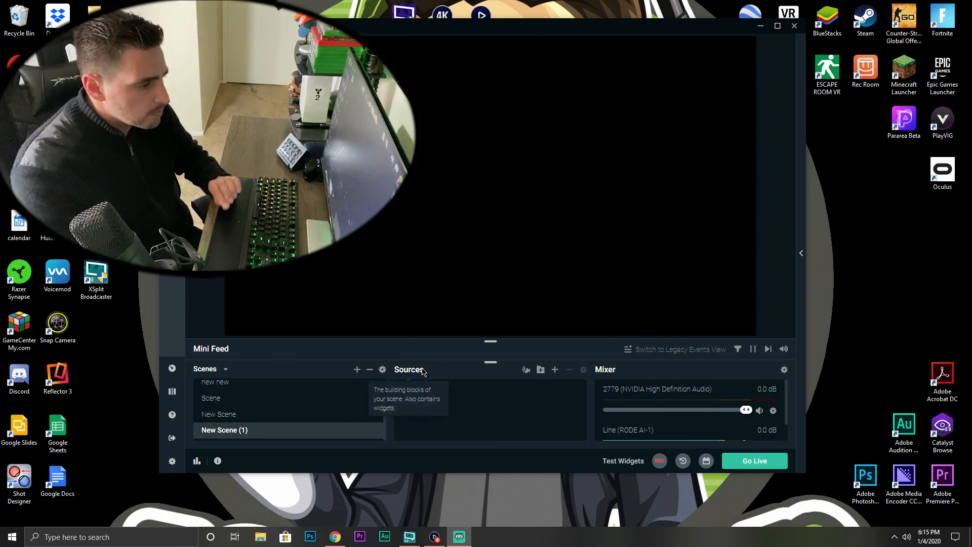
mouse_move(554, 370)
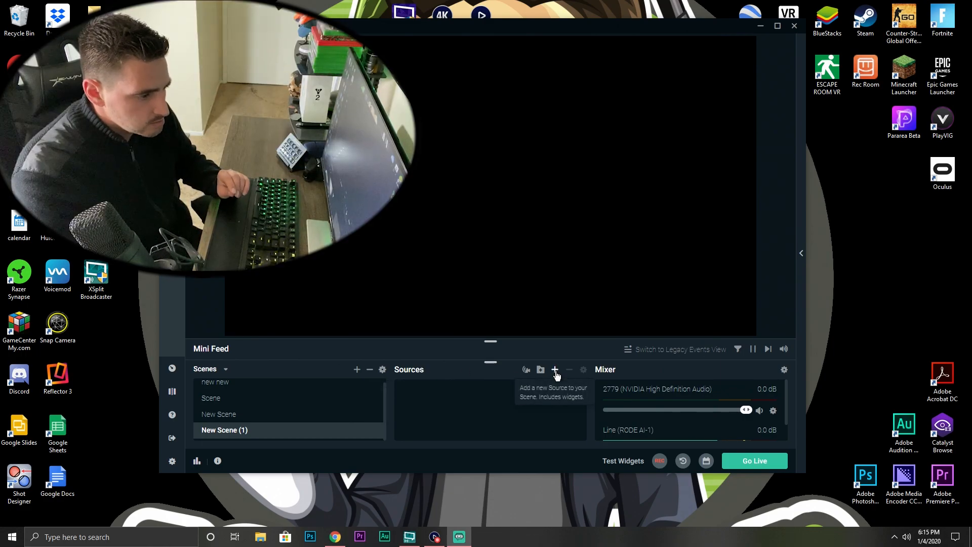
Add a Display Capture source for Display 1 with Capture Cursor enabled
click(555, 370)
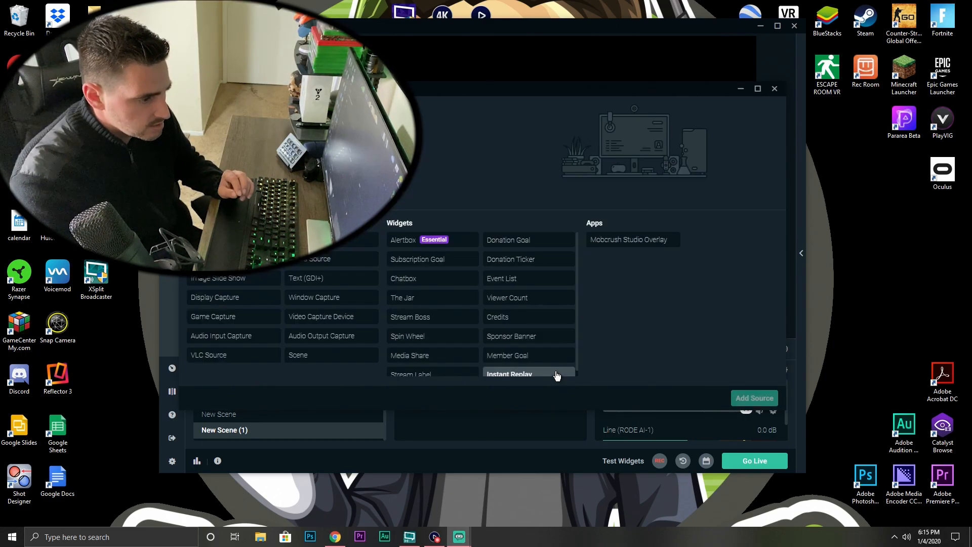
mouse_move(232, 335)
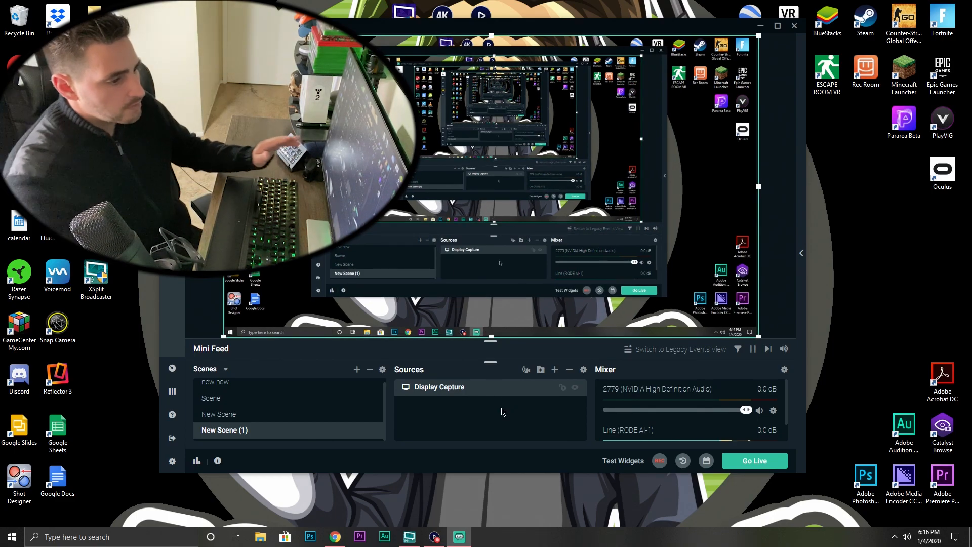
mouse_move(483, 207)
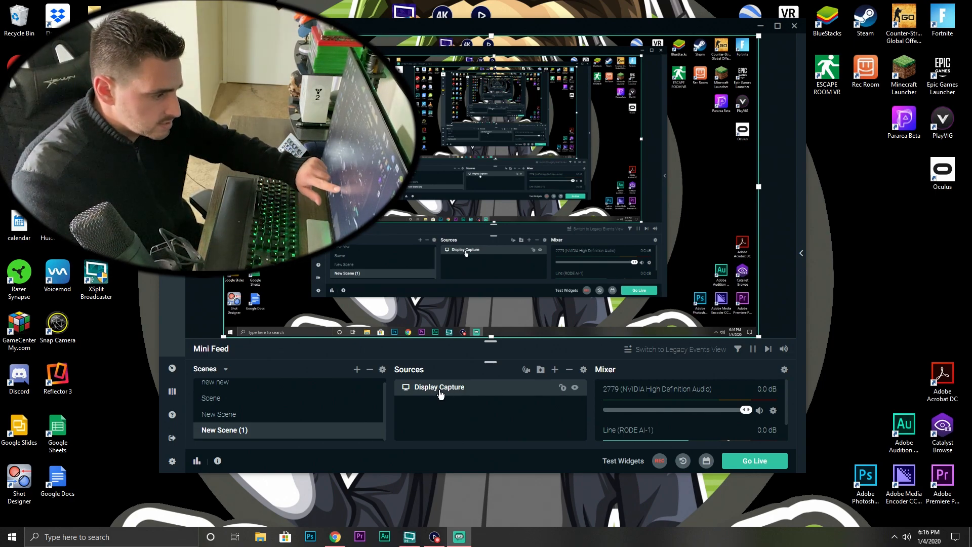
double_click(439, 386)
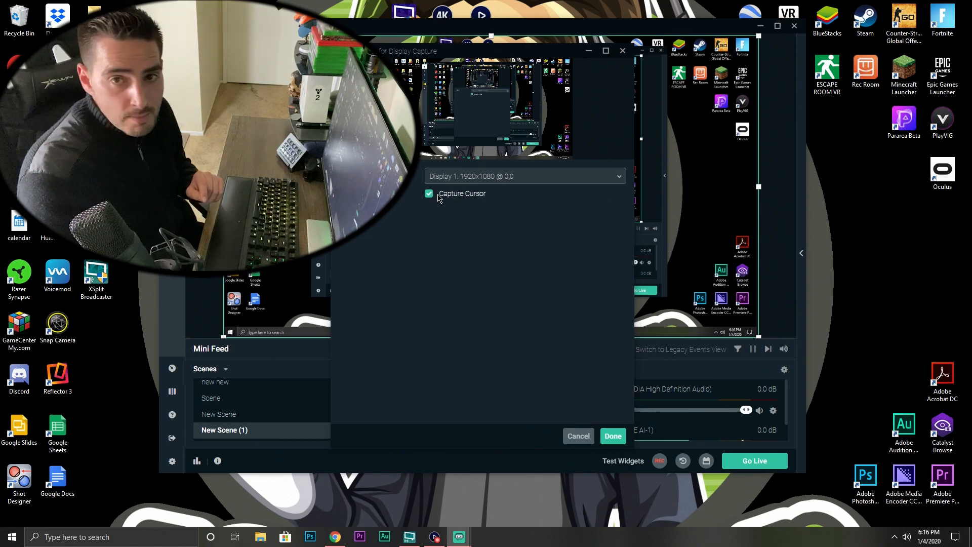
mouse_move(556, 361)
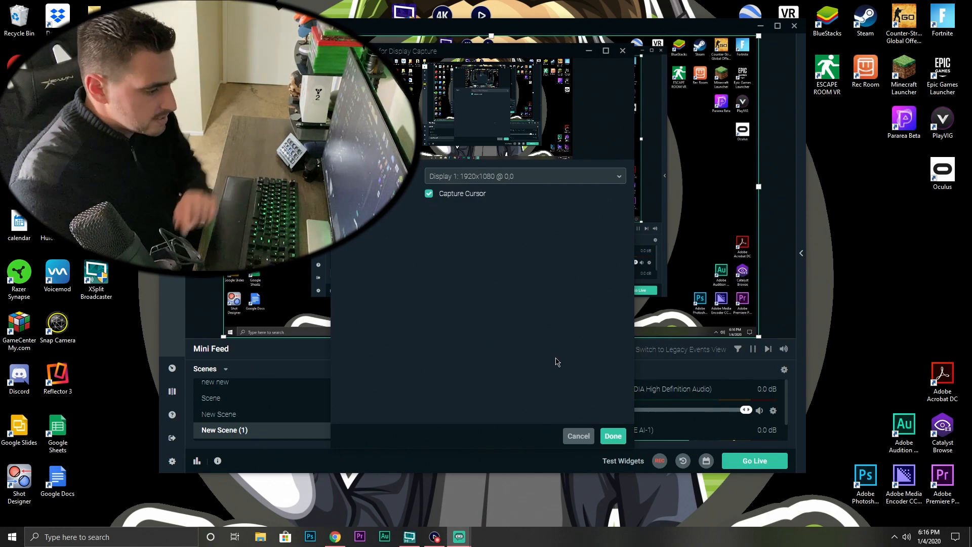
click(613, 436)
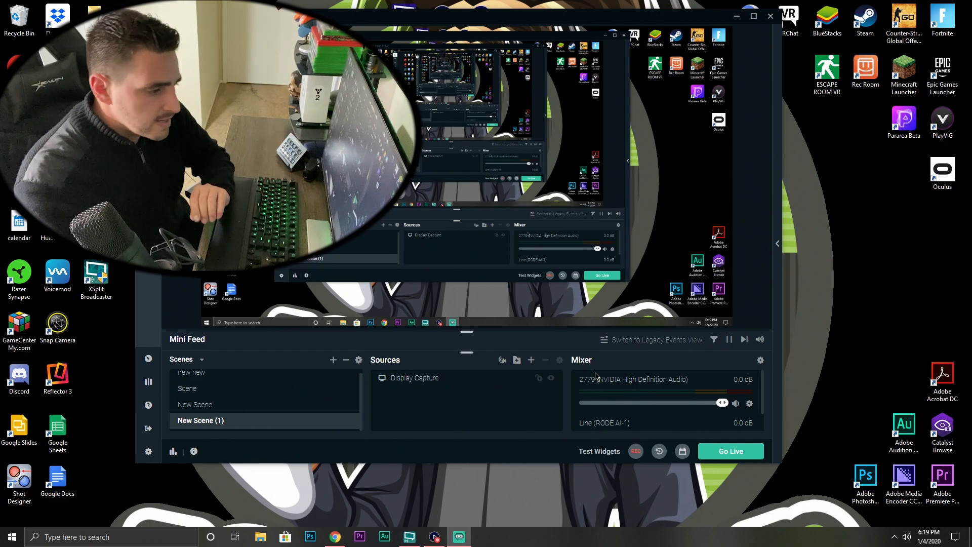
mouse_move(638, 406)
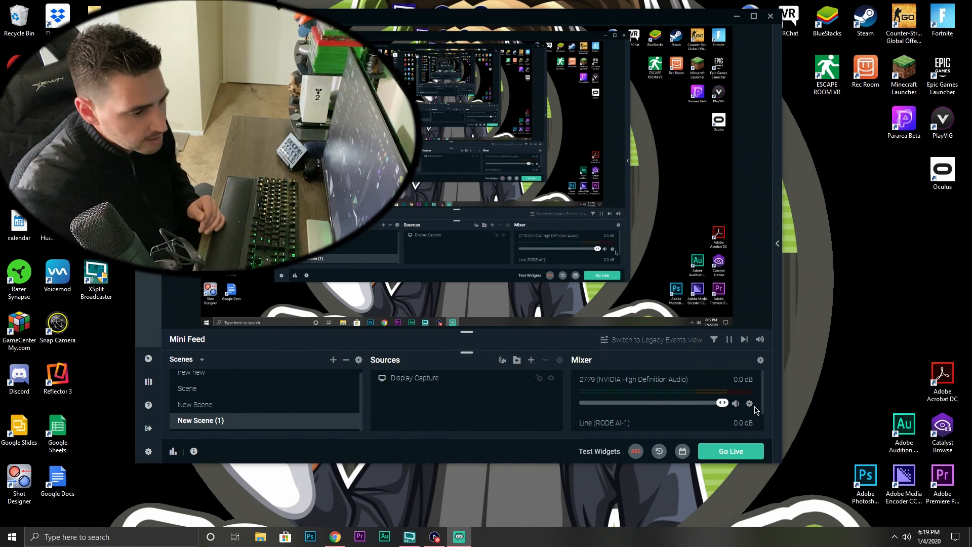
mouse_move(617, 376)
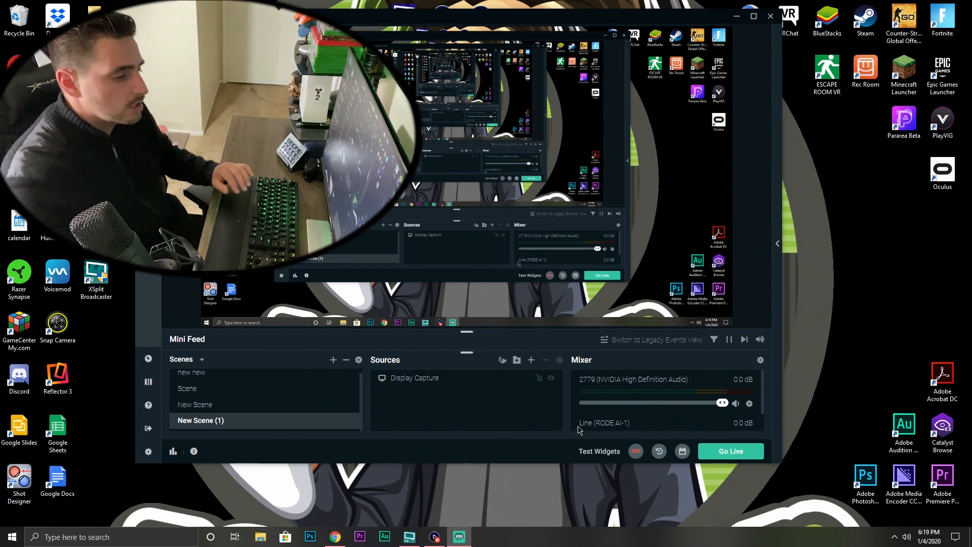
Play a YouTube video in Chrome and return to Streamlabs OBS to check the audio meter
click(334, 537)
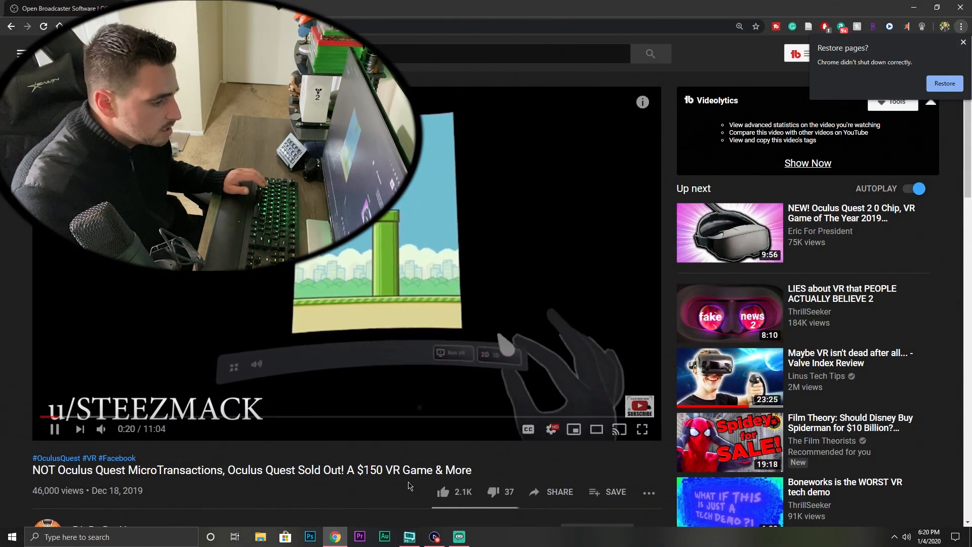
click(459, 537)
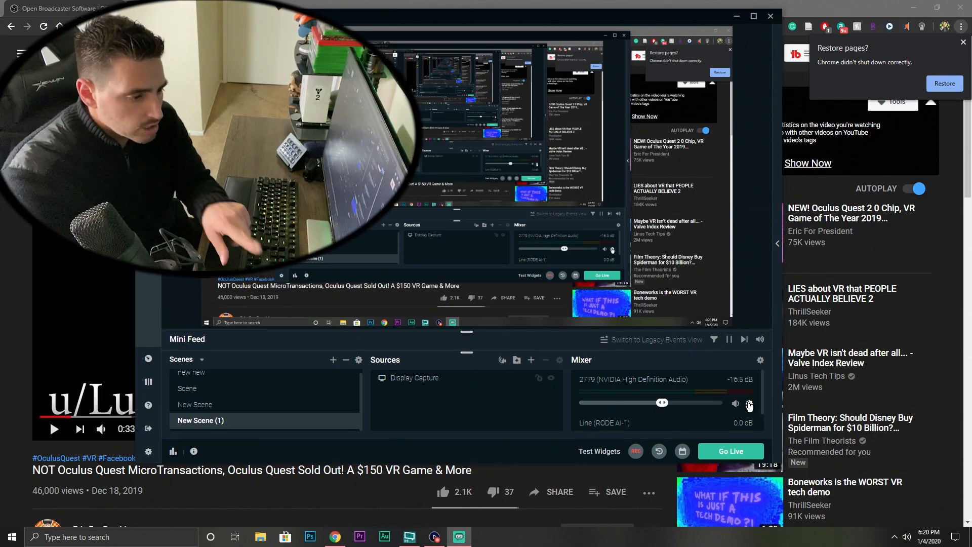
Show the NVIDIA High Definition Audio track's properties and its output device list
right_click(749, 403)
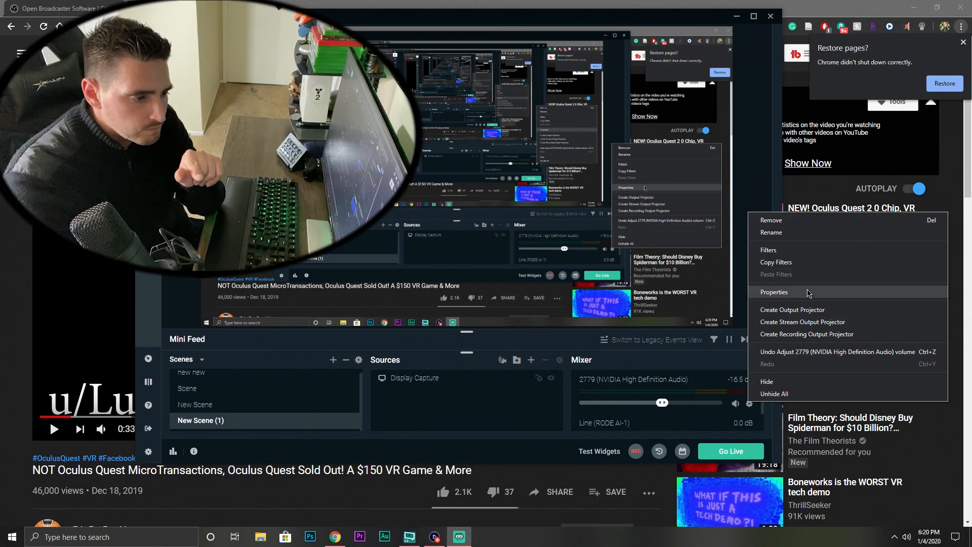
click(774, 291)
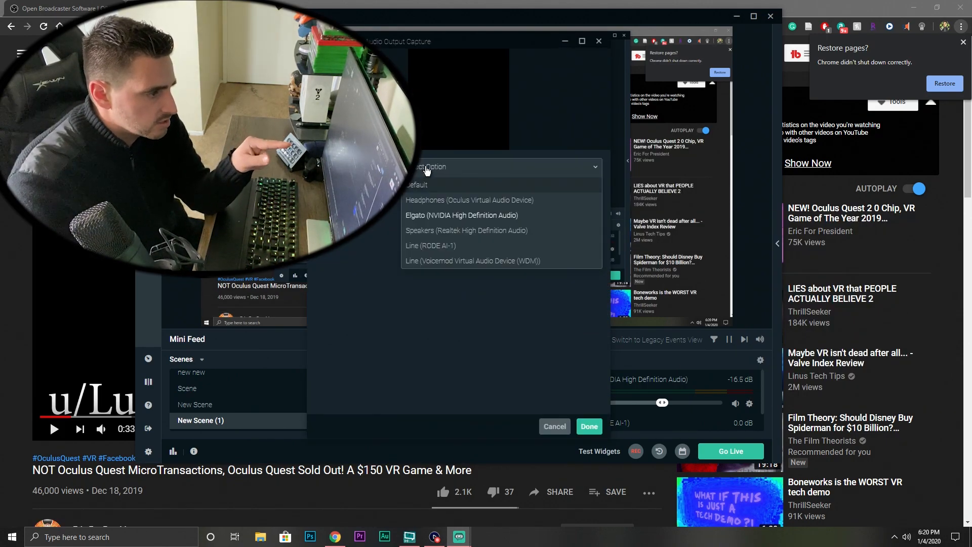
mouse_move(440, 234)
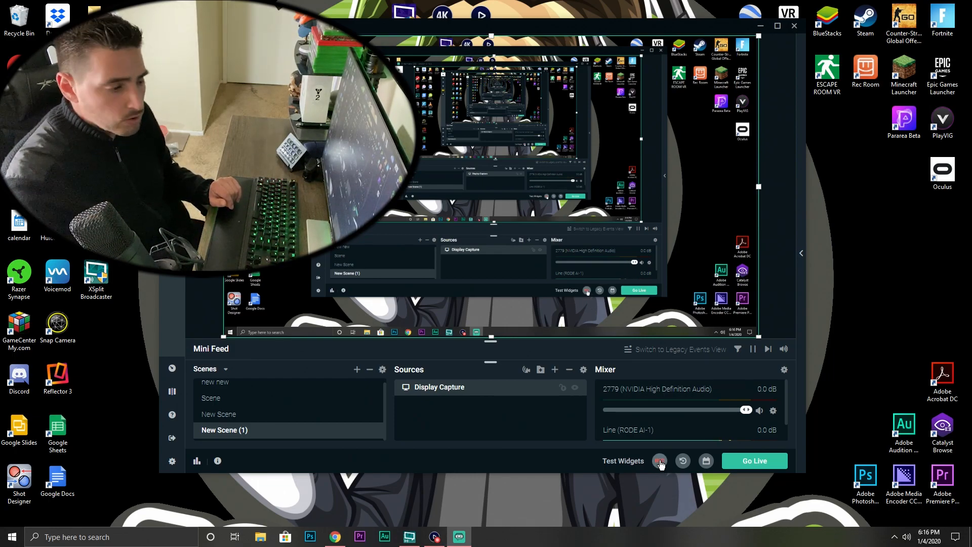
Start recording New Scene (1) with the Record button
click(659, 461)
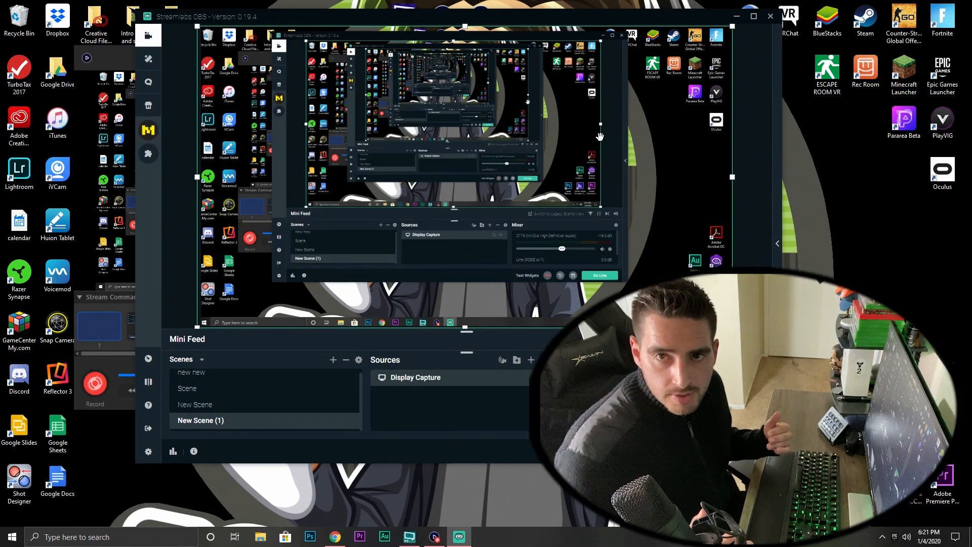
mouse_move(148, 452)
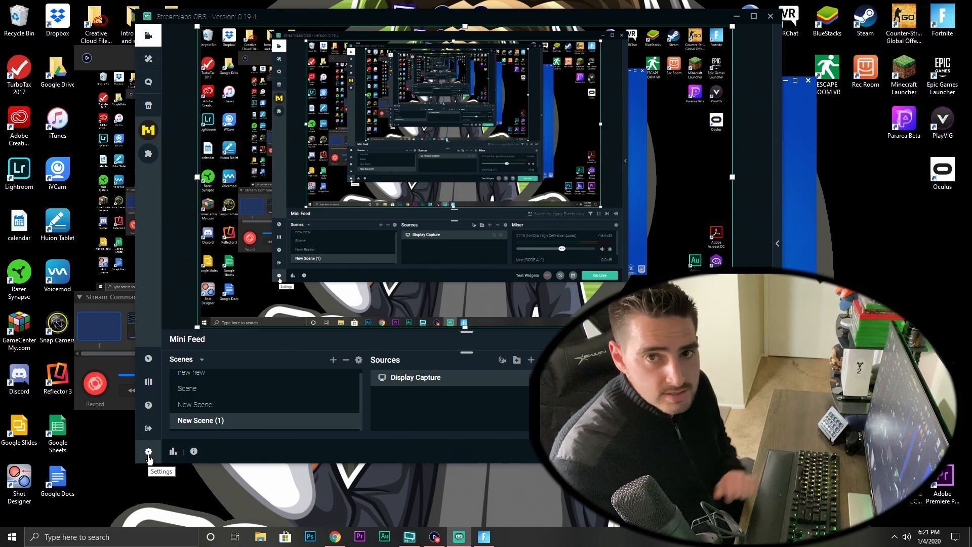
In Output settings, browse the recording path and set quality to High Quality, Medium File Size
click(148, 451)
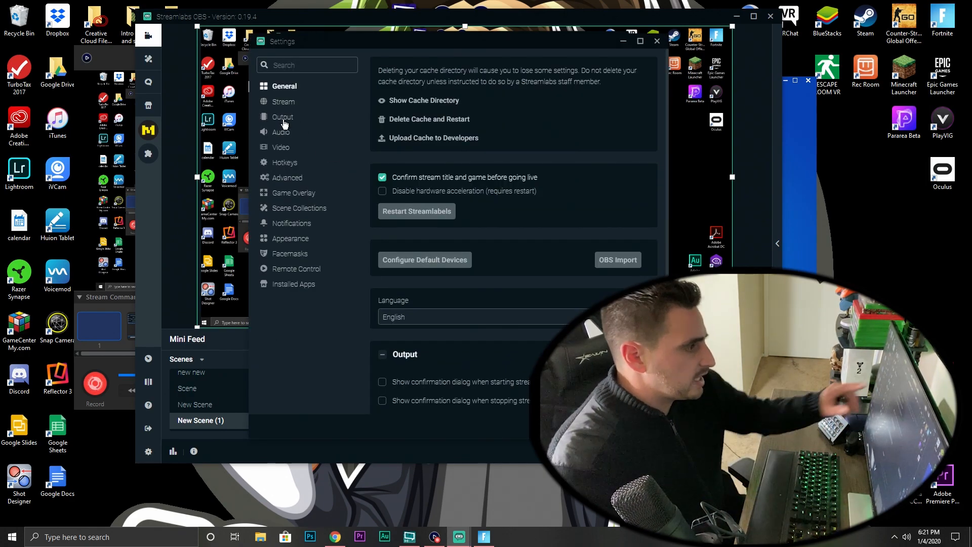
click(282, 116)
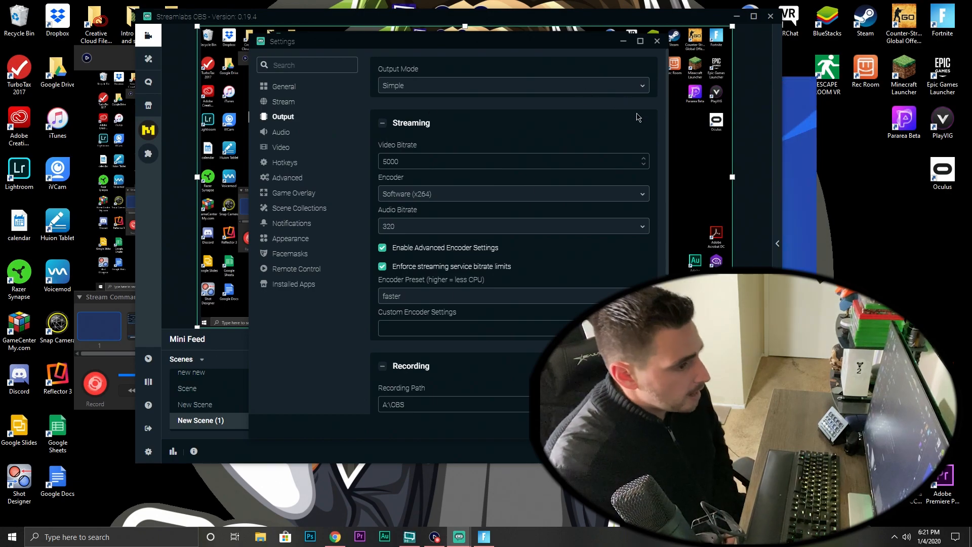
scroll(down, 3)
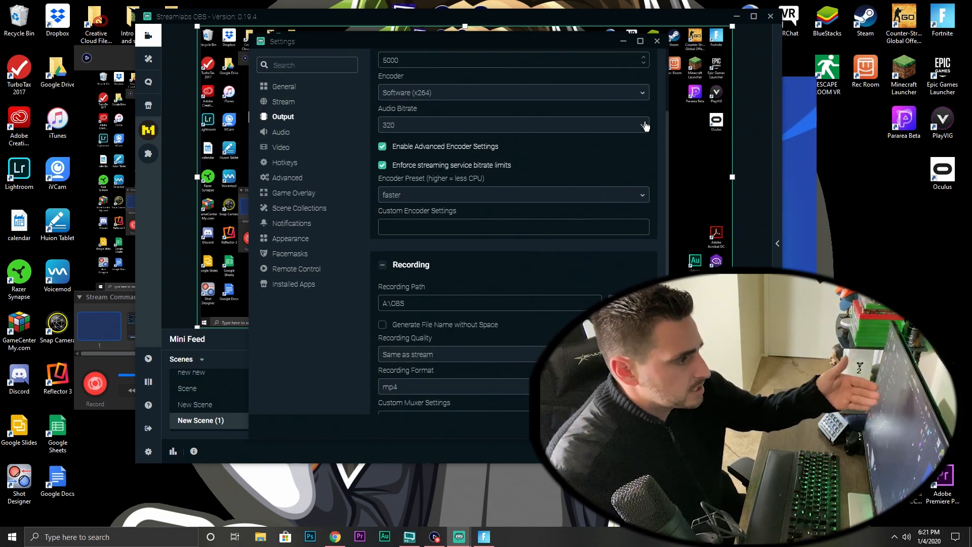
scroll(down, 3)
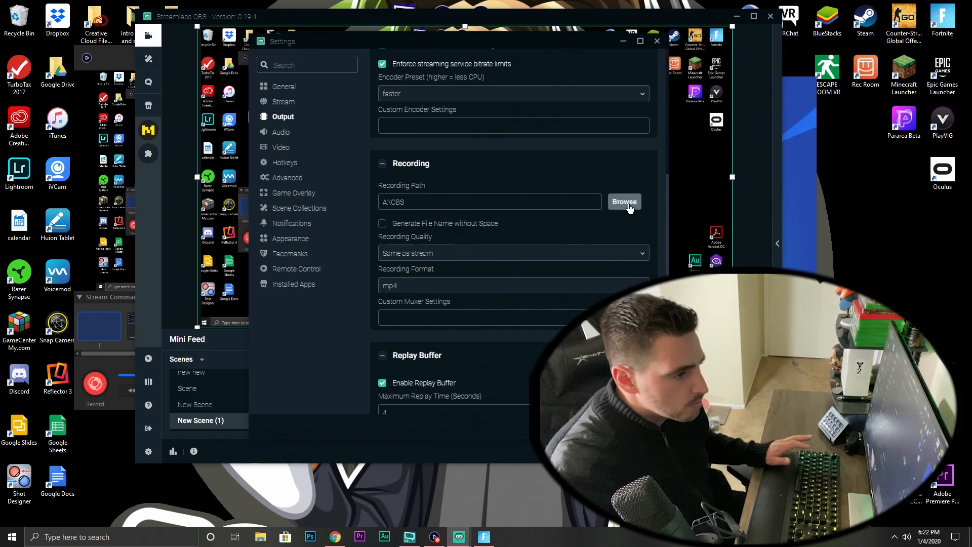
click(624, 202)
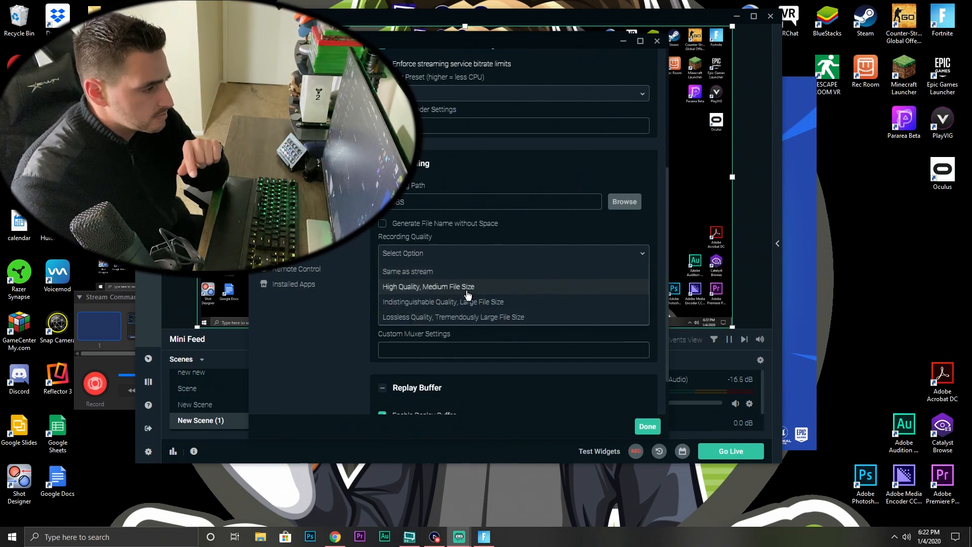
click(428, 286)
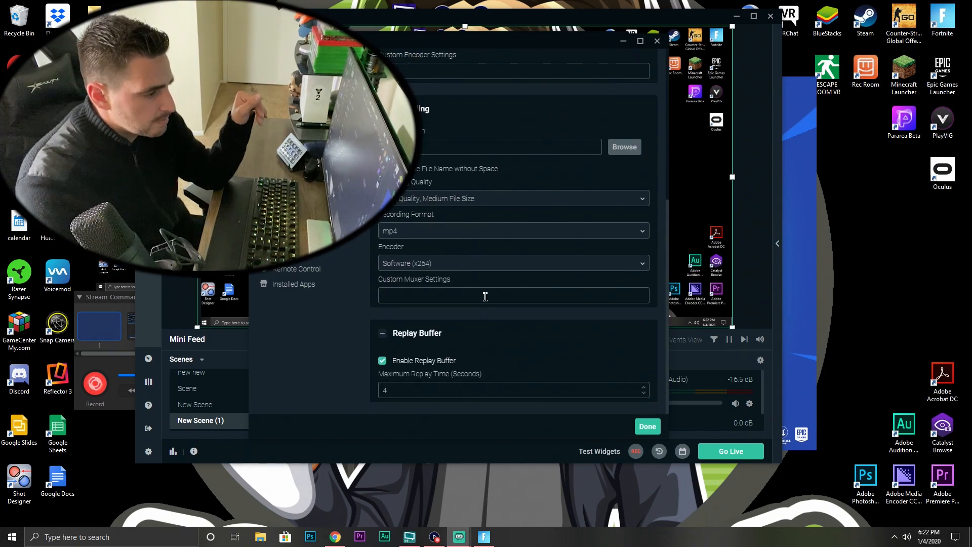
Show the Audio settings with the Mic/Auxiliary Device 1 list of inputs, including RODE AI-1
click(281, 132)
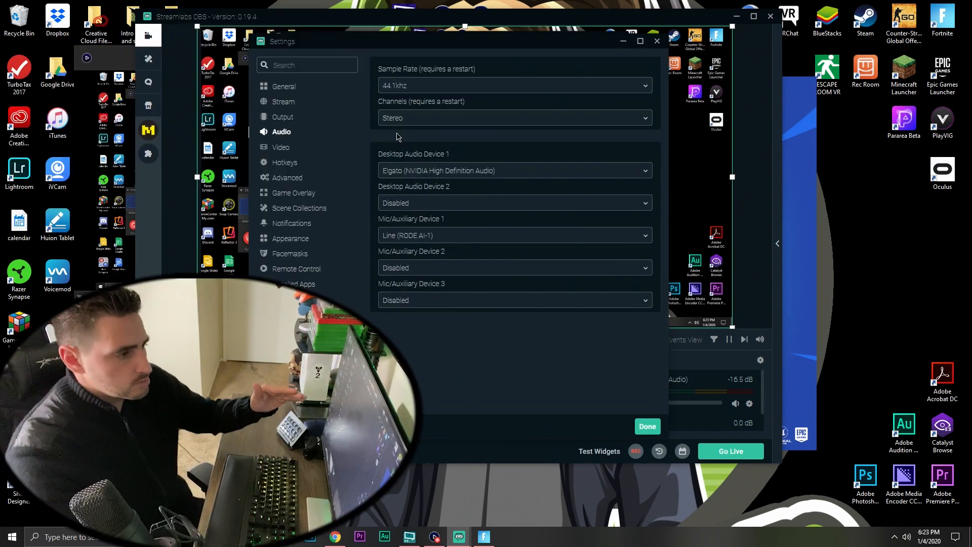
mouse_move(481, 122)
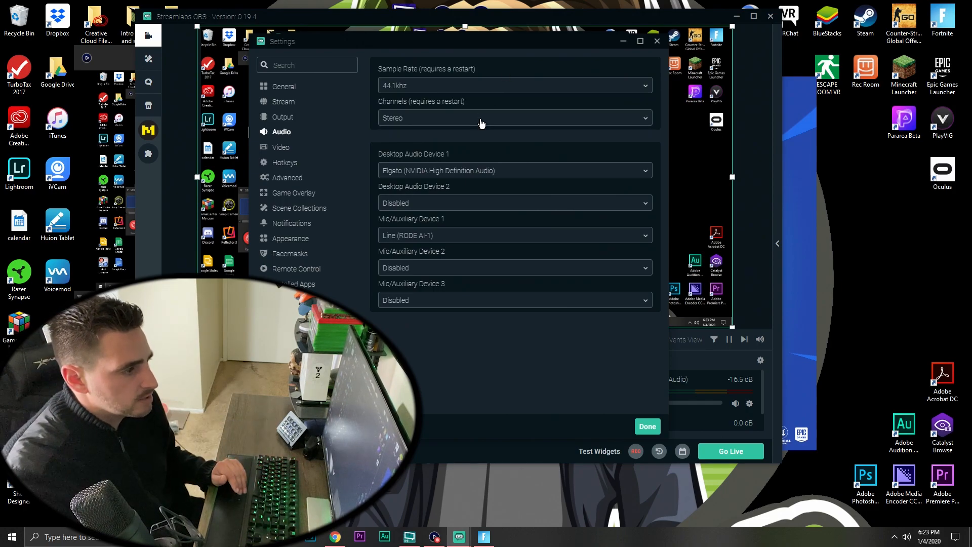
mouse_move(387, 168)
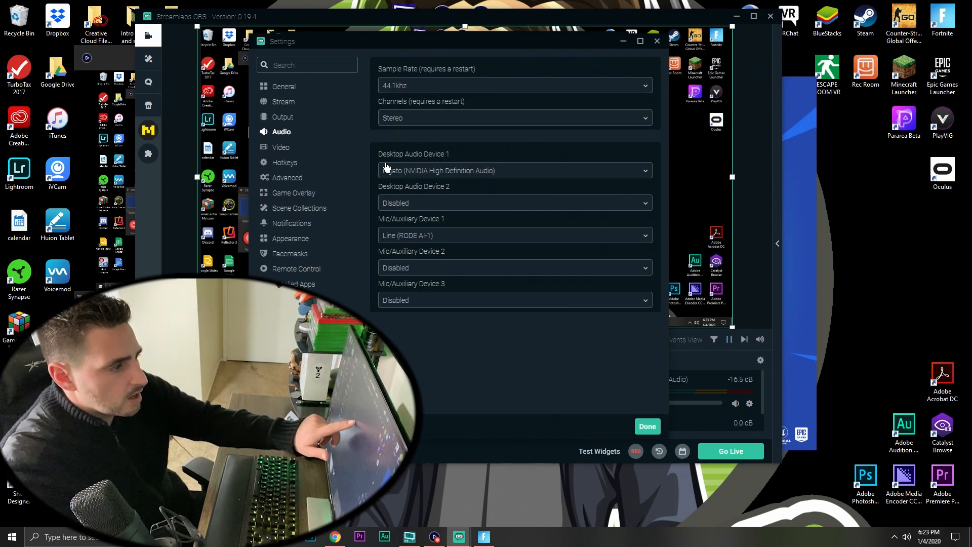
mouse_move(423, 176)
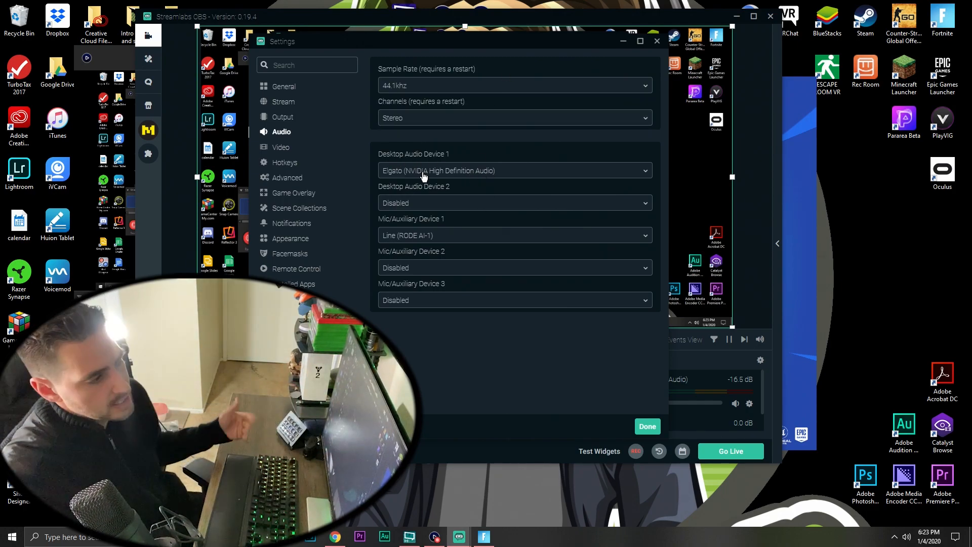
click(514, 235)
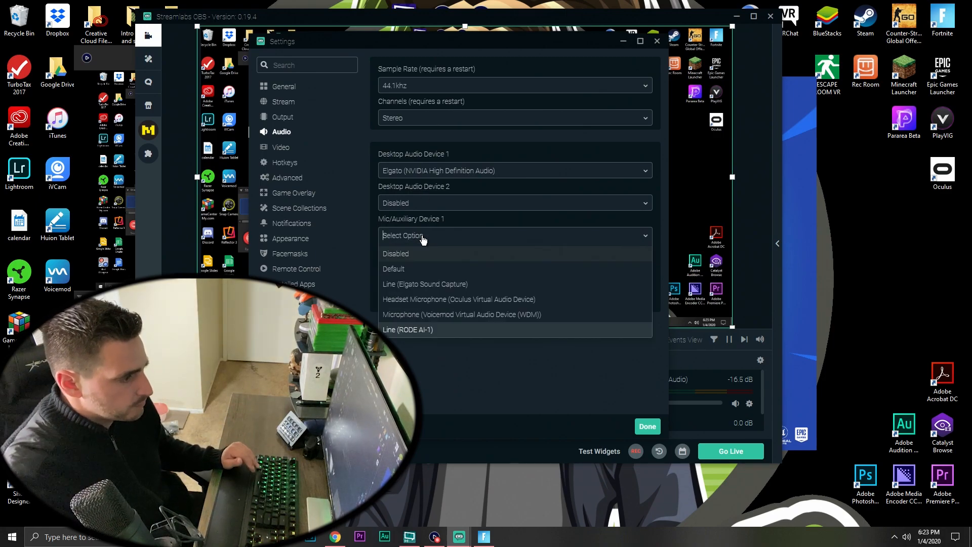
Show the Video settings: 1920x1080 base/output resolution, Bicubic filter, 60 FPS
click(281, 147)
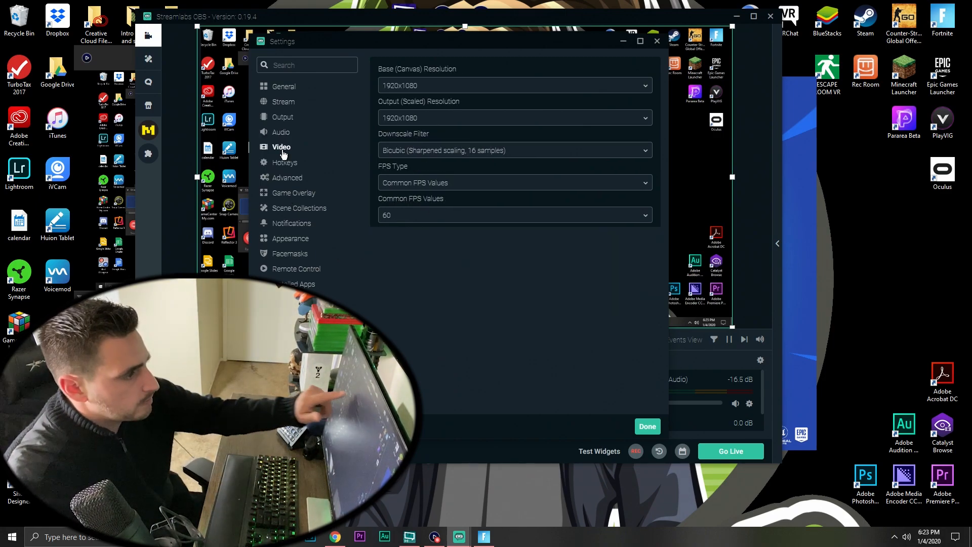
mouse_move(458, 69)
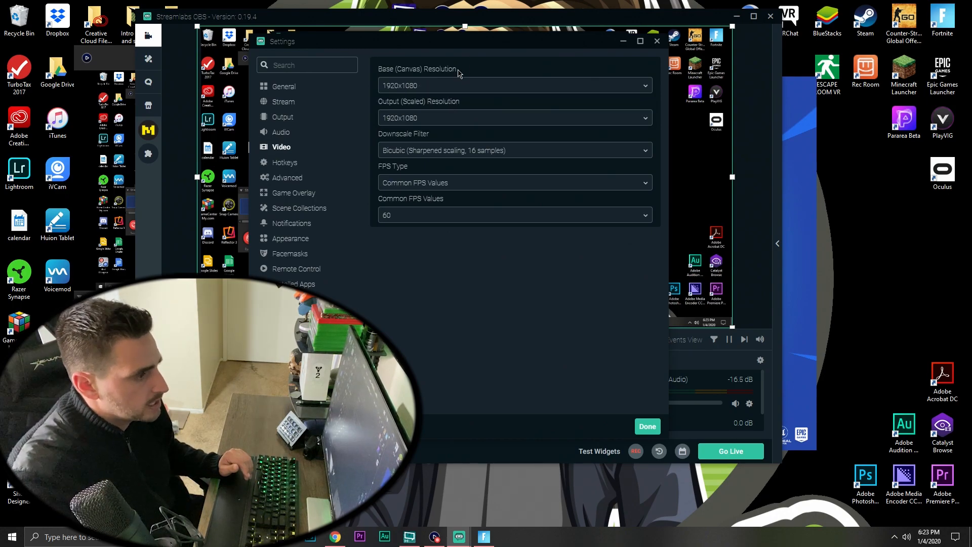
mouse_move(426, 124)
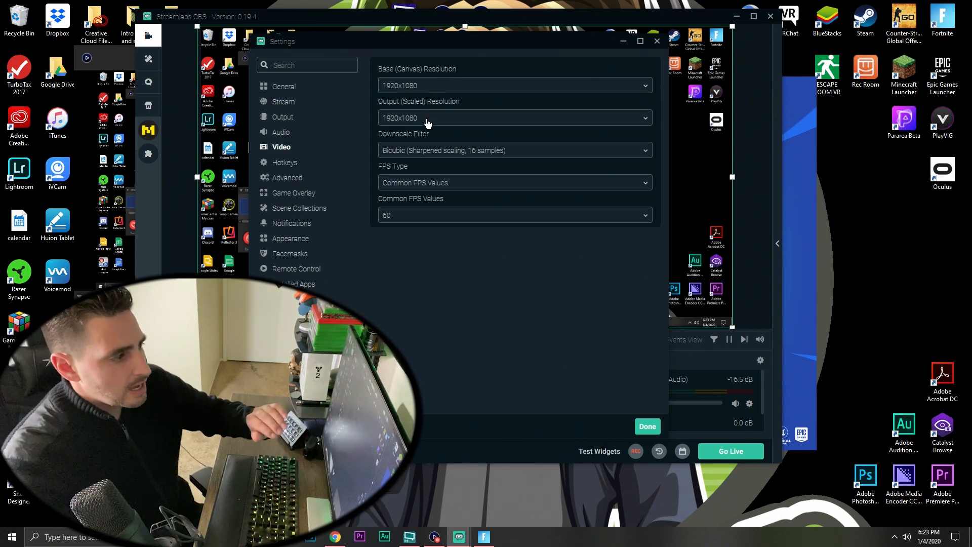